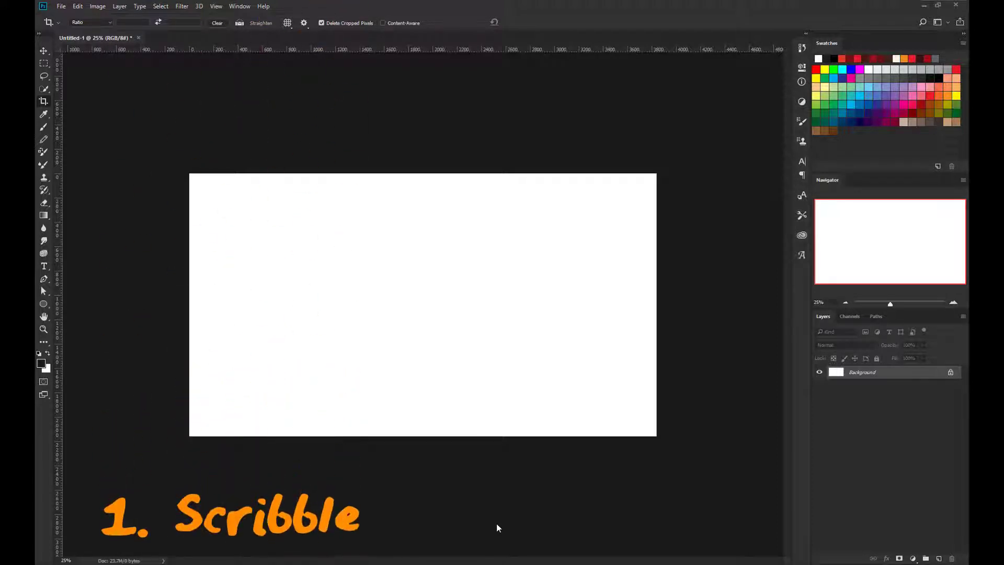
# - Add a new layer and set the brush to 25% size jitter with transfer and smoothing enabled
pyautogui.moveTo(306, 327); pyautogui.dragTo(444, 281)
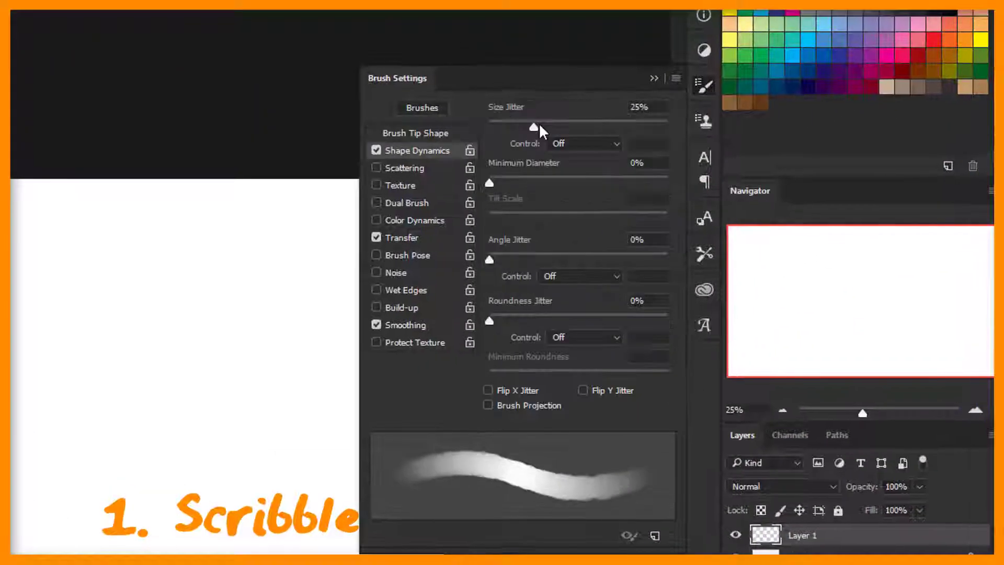
# - Scribble a loose grey island sketch on Layer 1, then start darker strokes on Layer 2
pyautogui.click(582, 143)
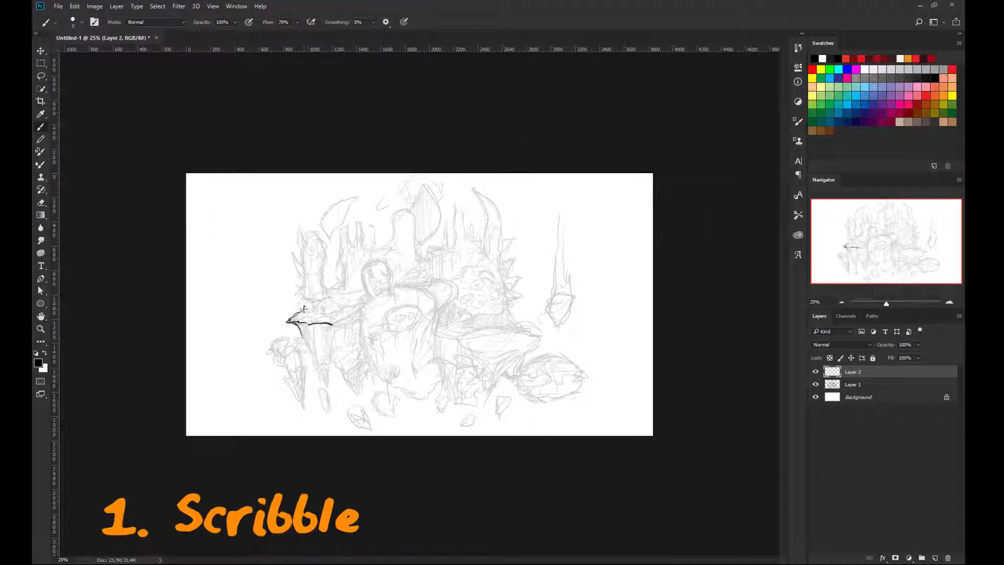
# - Paint the island's dark grey rock silhouettes over the flat mid-grey background
pyautogui.moveTo(307, 320); pyautogui.dragTo(314, 289)
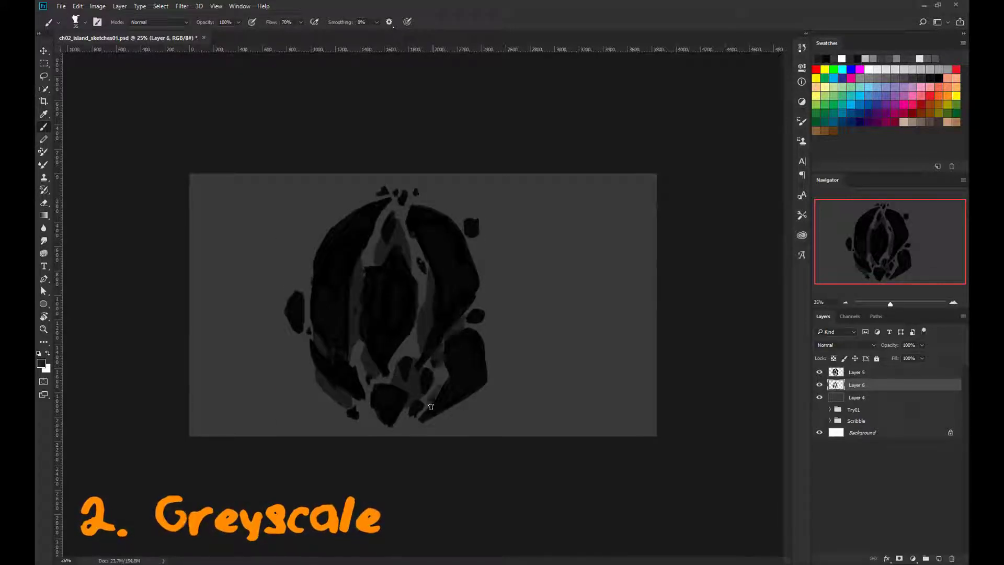
# - Pick successive greys in the Color Picker and paint the sky streaks and rock highlights
pyautogui.click(41, 363)
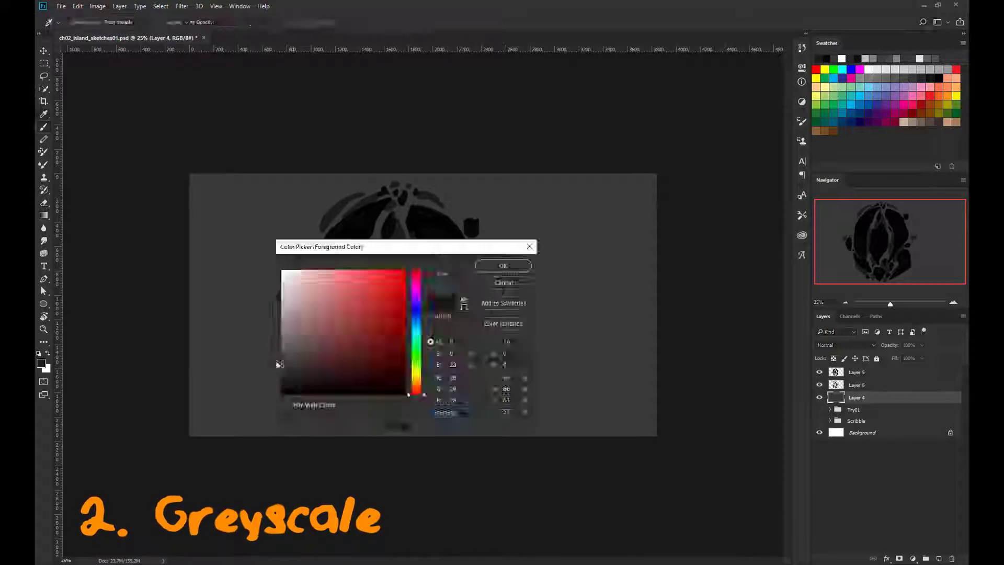
pyautogui.click(502, 264)
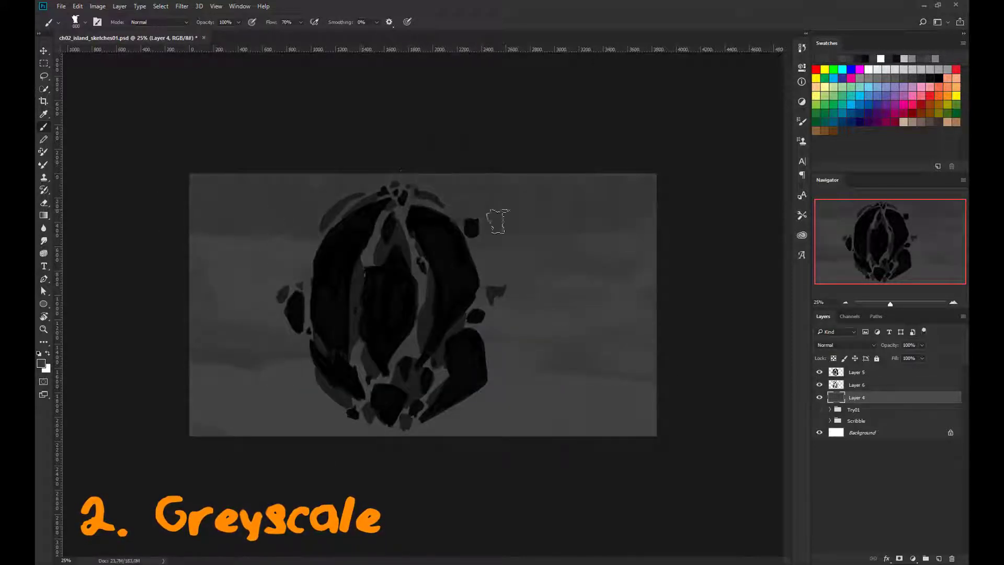
pyautogui.click(40, 363)
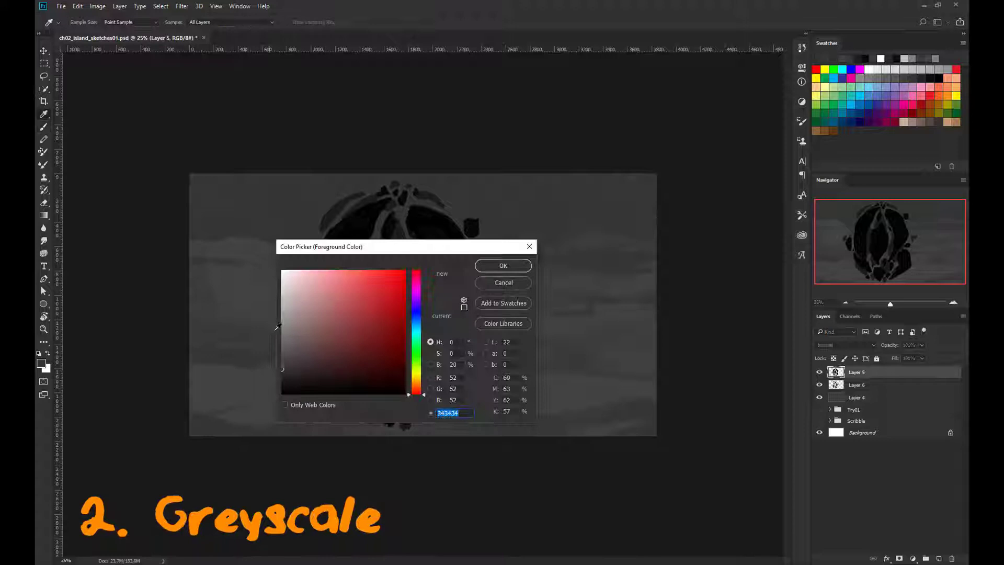
pyautogui.click(503, 265)
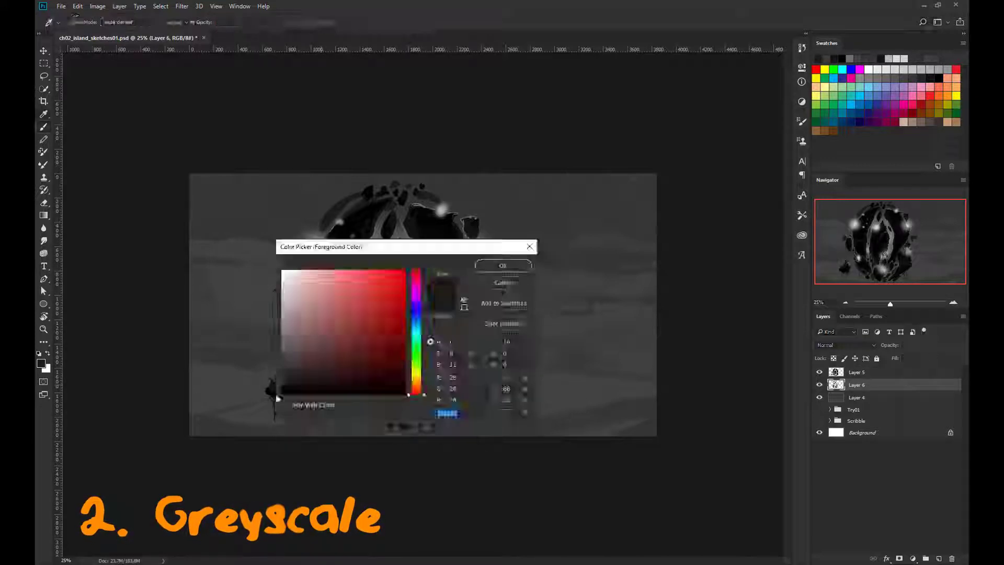
pyautogui.click(504, 265)
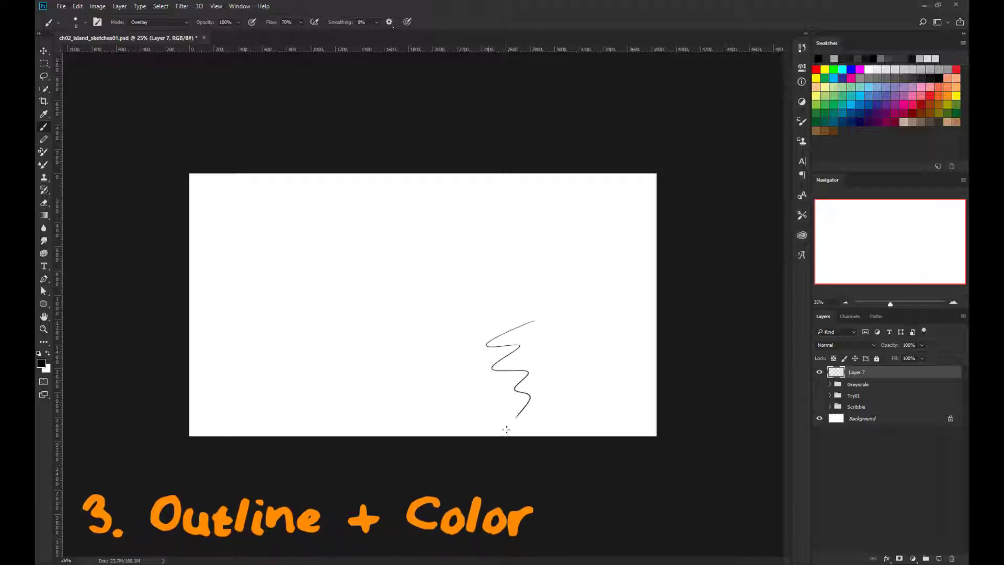
# - Ink a bold black outline of the island with small window details on Layer 7
pyautogui.press('ctrl++')
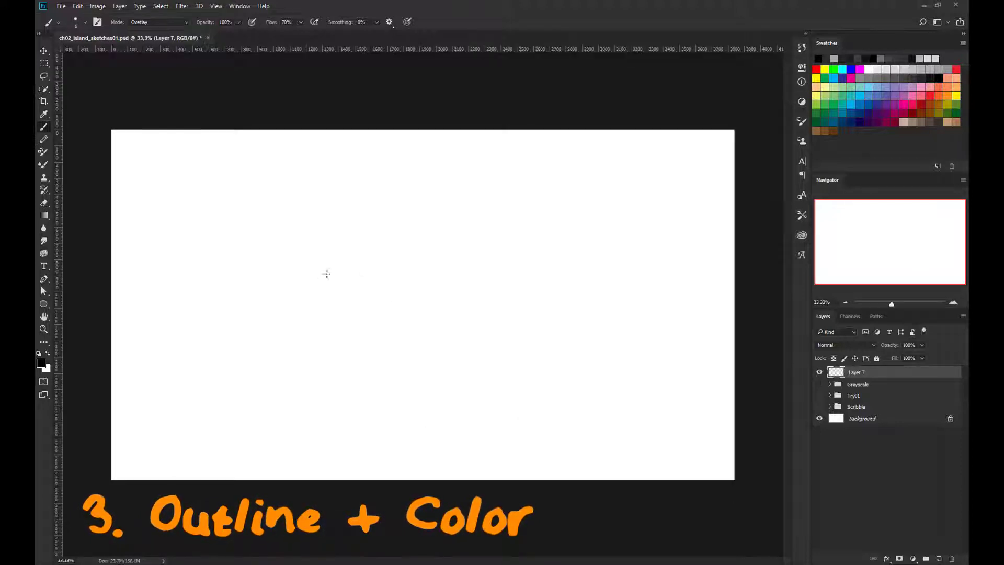
pyautogui.moveTo(318, 281); pyautogui.dragTo(389, 164)
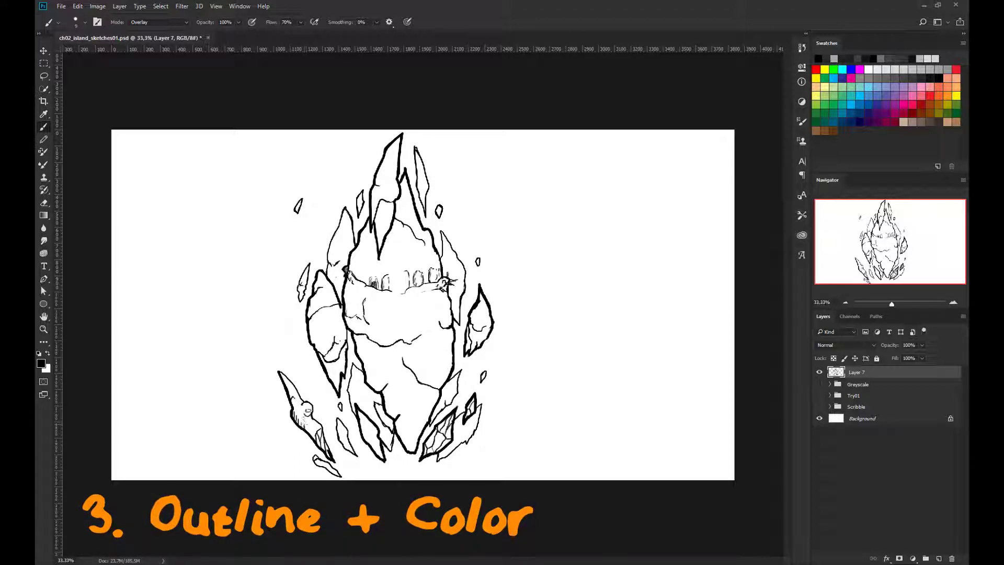
pyautogui.moveTo(410, 301); pyautogui.dragTo(442, 359)
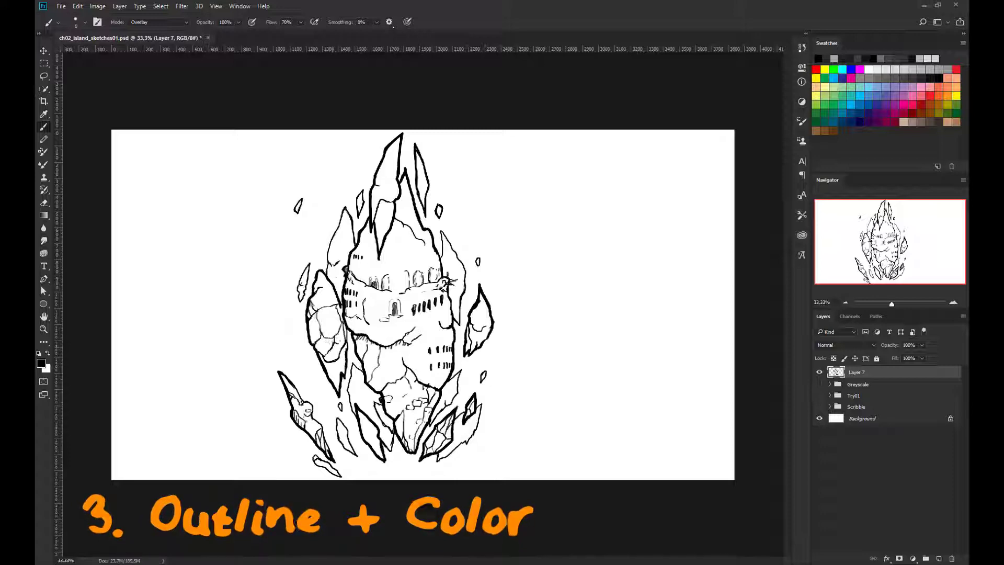
# - Fill the Sky layer with muted teal and paint the island rocks dark muted purple
pyautogui.click(41, 363)
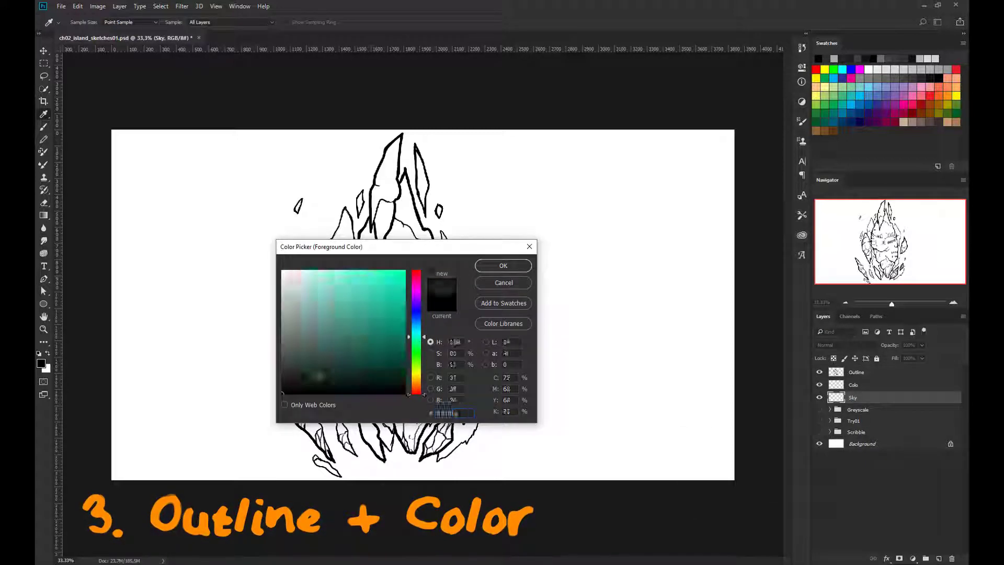
pyautogui.click(503, 265)
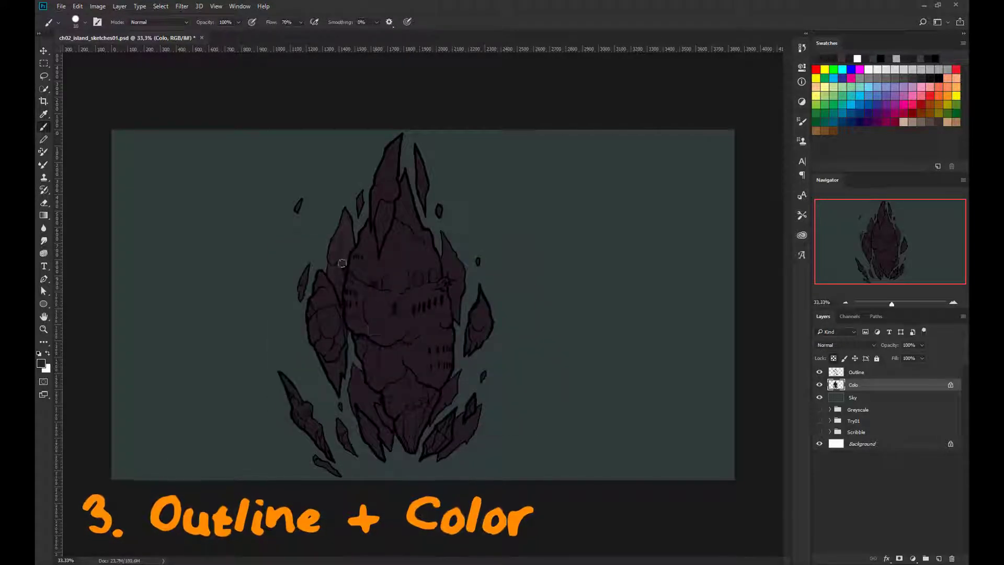
pyautogui.click(40, 361)
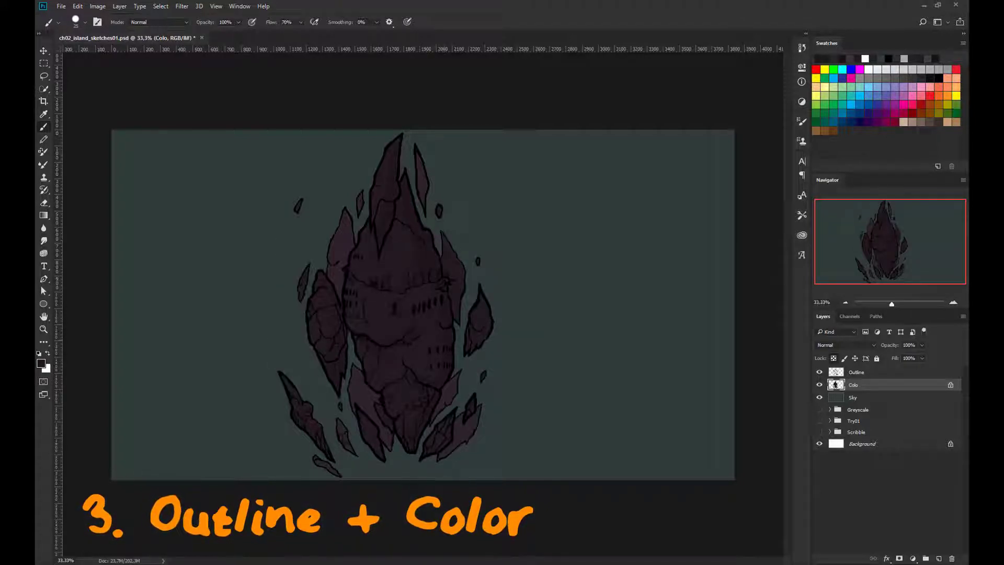
pyautogui.click(41, 361)
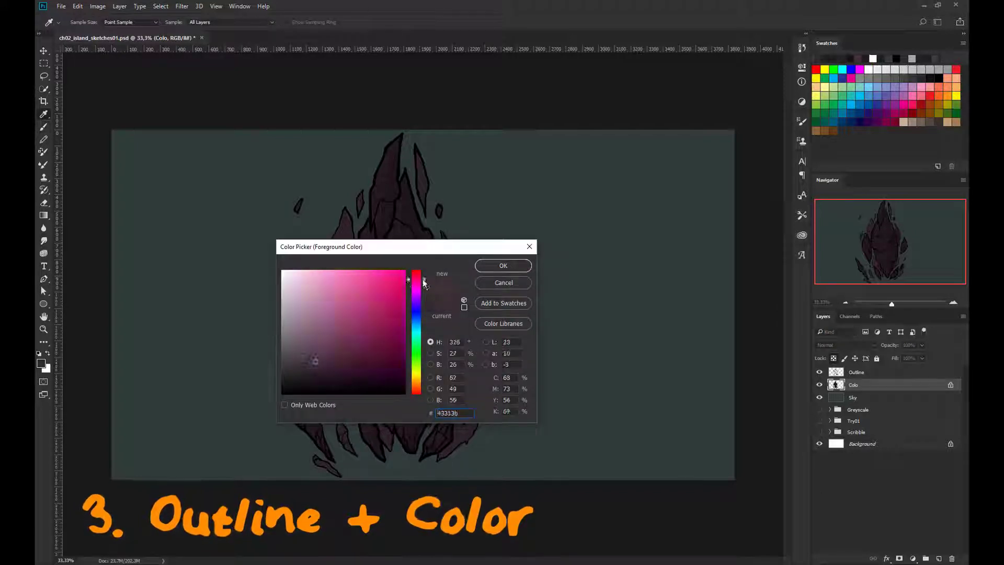
pyautogui.click(503, 265)
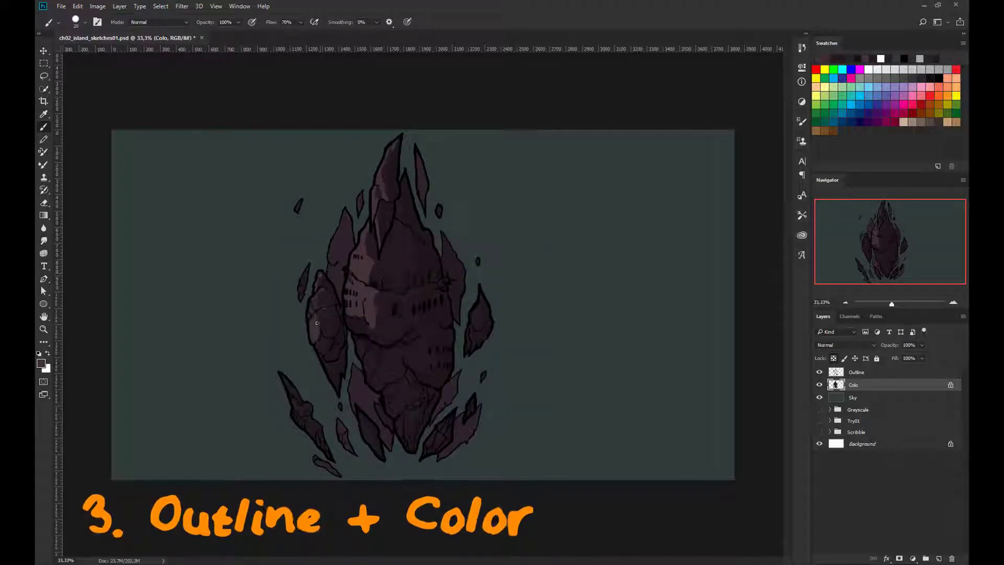